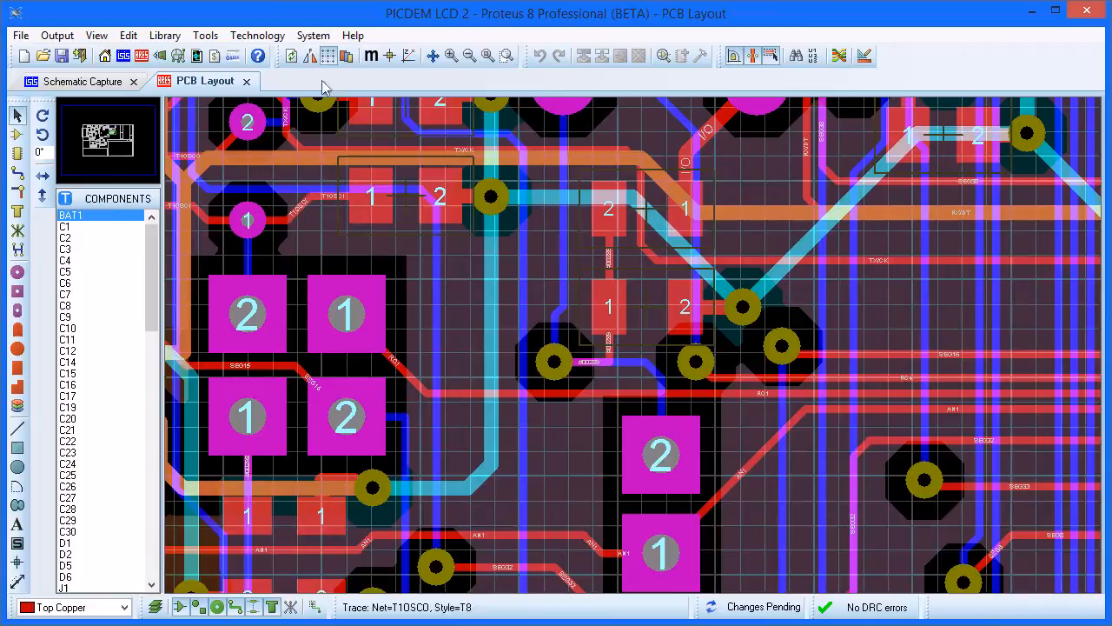
Open Set Display Options from the System menu in PCB Layout.
{"action": "left_click", "coordinate": [312, 35]}
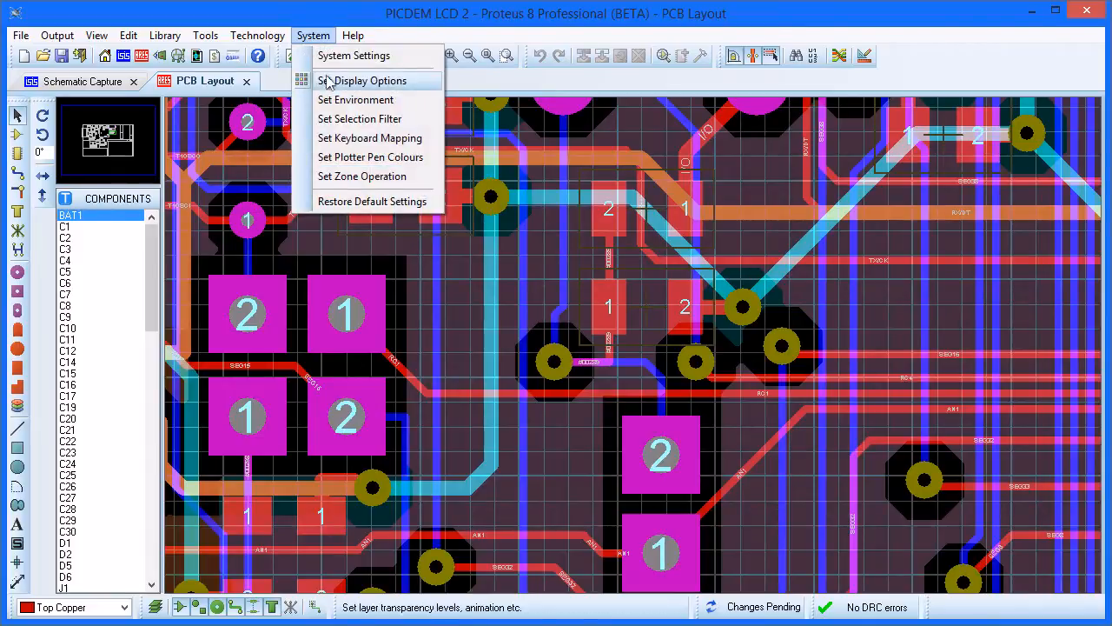
{"action": "left_click", "coordinate": [368, 80]}
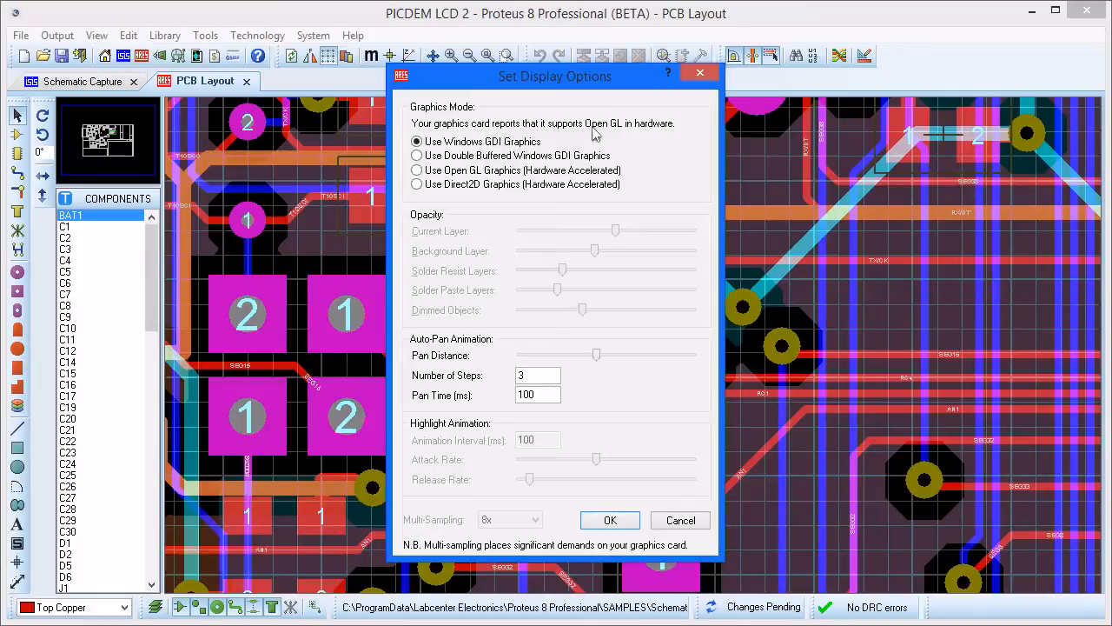
{"action": "mouse_move", "coordinate": [663, 136]}
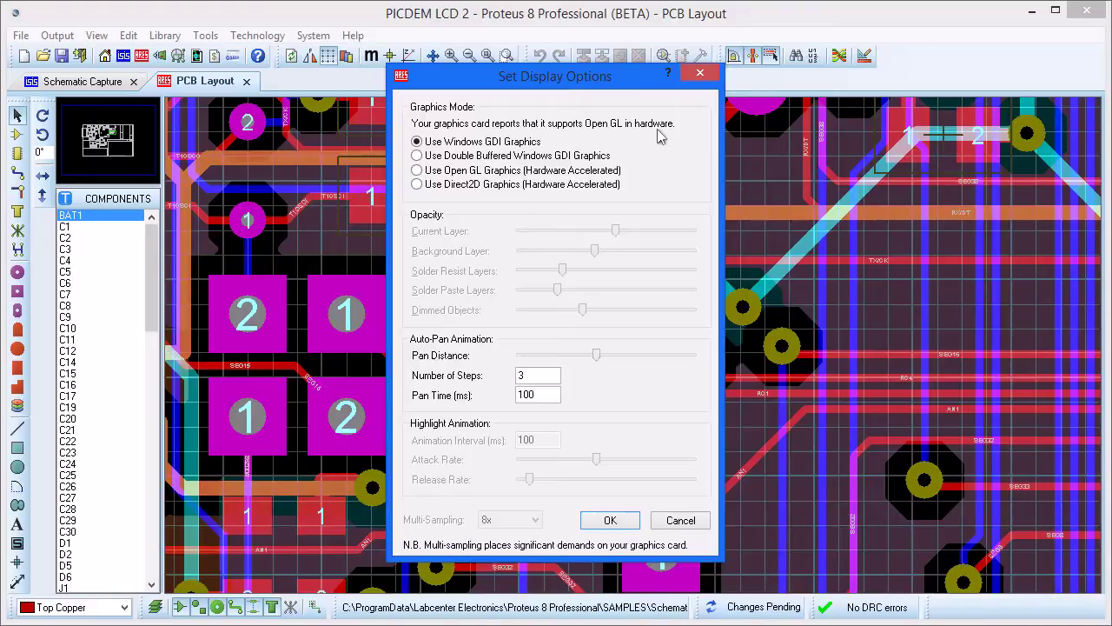
{"action": "mouse_move", "coordinate": [500, 187]}
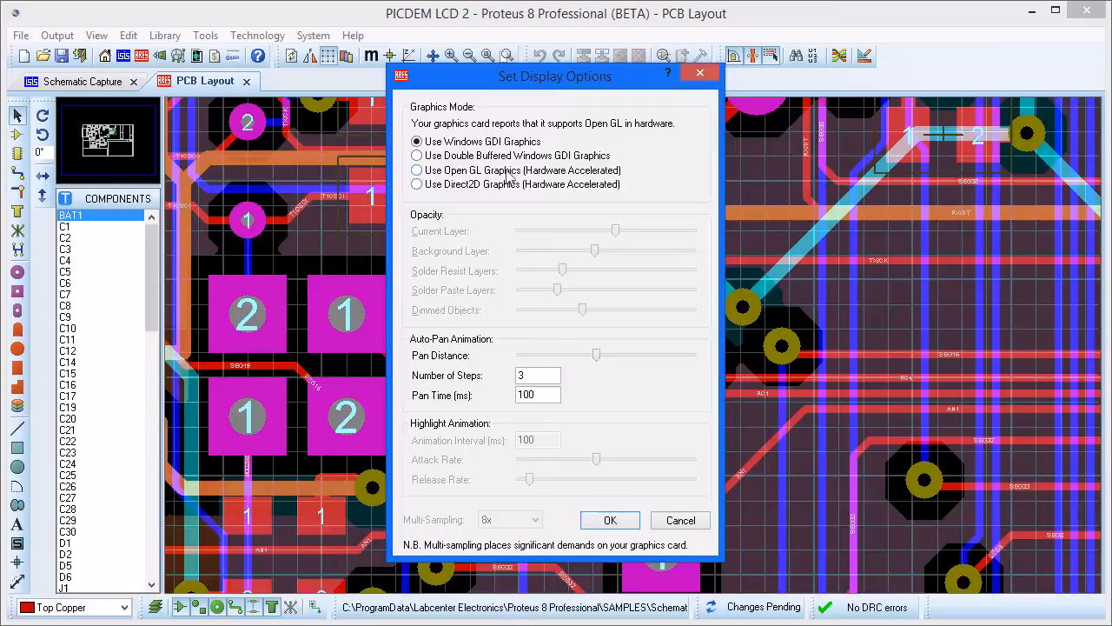
Select 'Use Open GL Graphics (Hardware Accelerated)', confirm, and dismiss the OpenGL notice.
{"action": "left_click", "coordinate": [417, 170]}
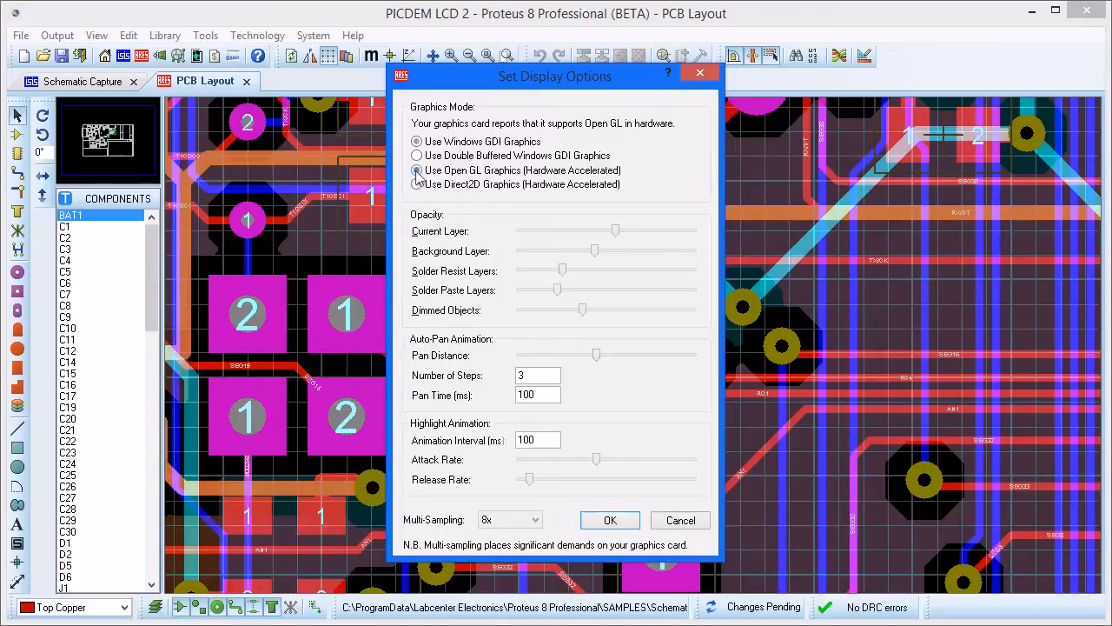
{"action": "left_click", "coordinate": [417, 170]}
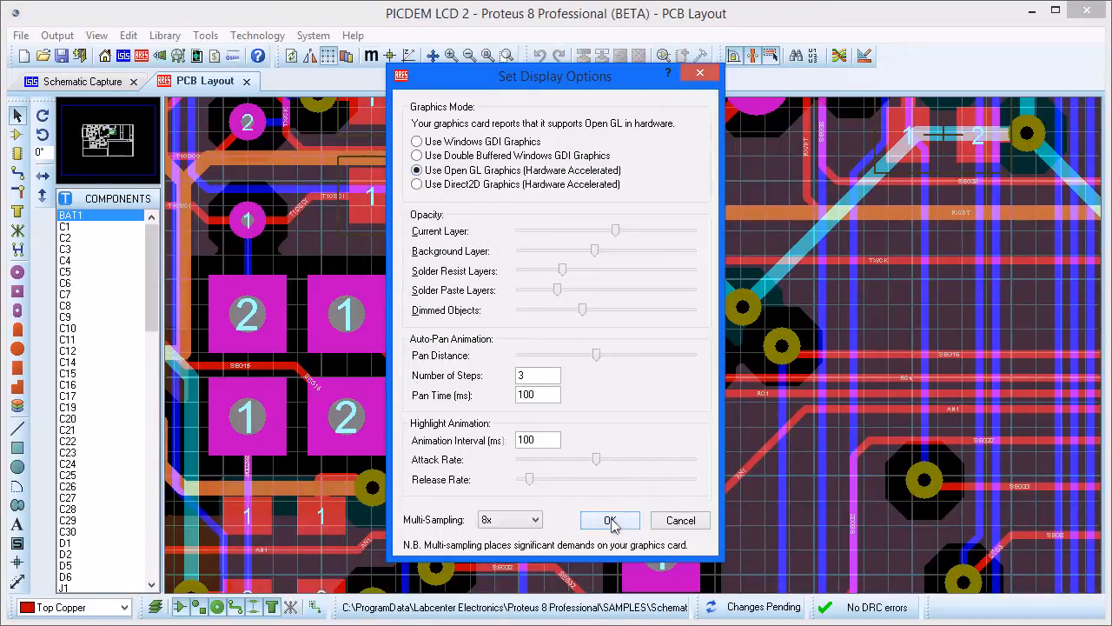
{"action": "left_click", "coordinate": [610, 520]}
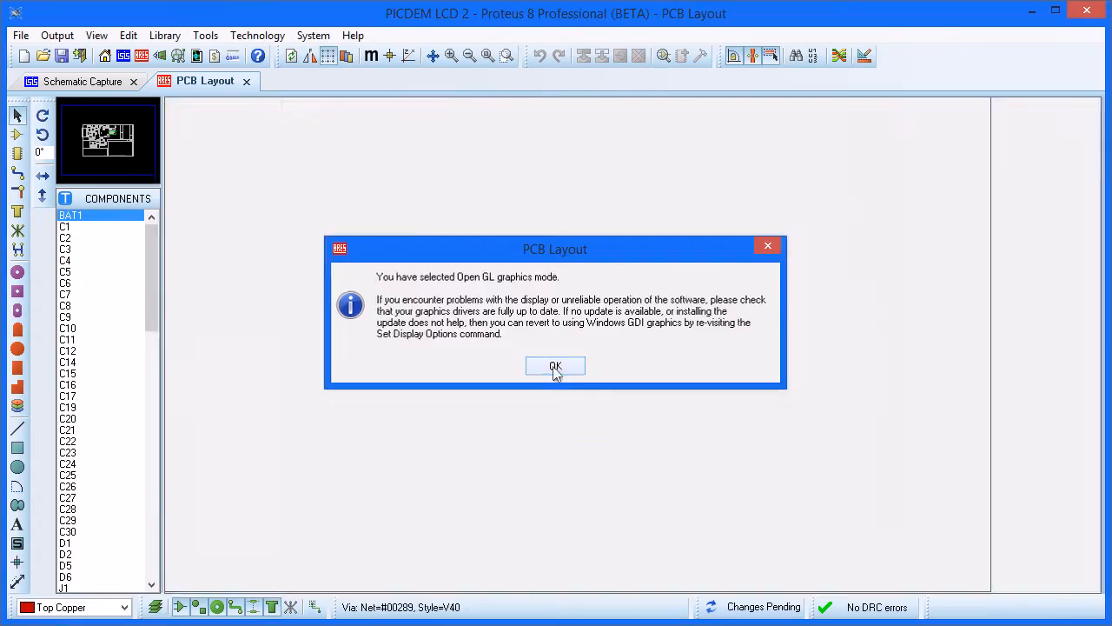
{"action": "left_click", "coordinate": [556, 365]}
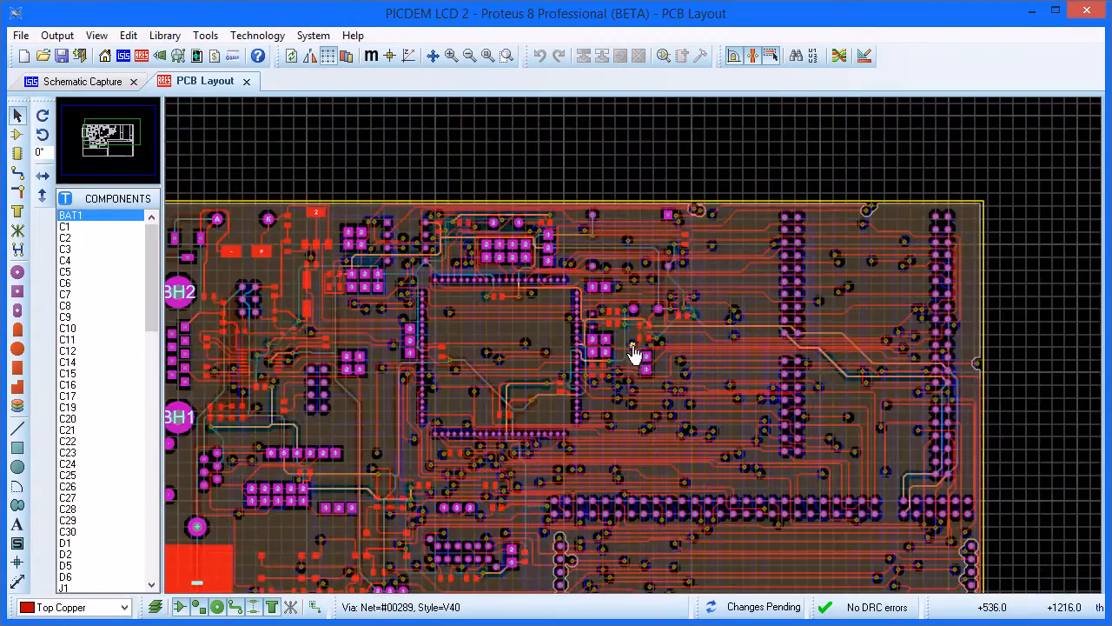
Zoom in on the board's pads and traces and open the Display Settings dialog.
{"action": "scroll", "scroll_direction": "up", "scroll_amount": 3}
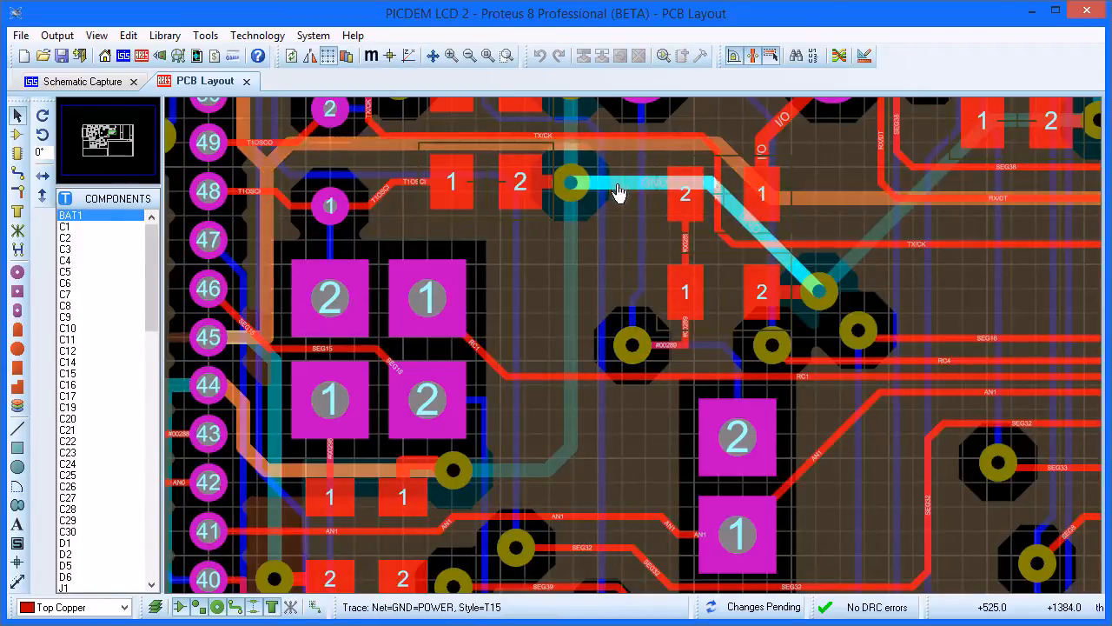
{"action": "left_click", "coordinate": [617, 189]}
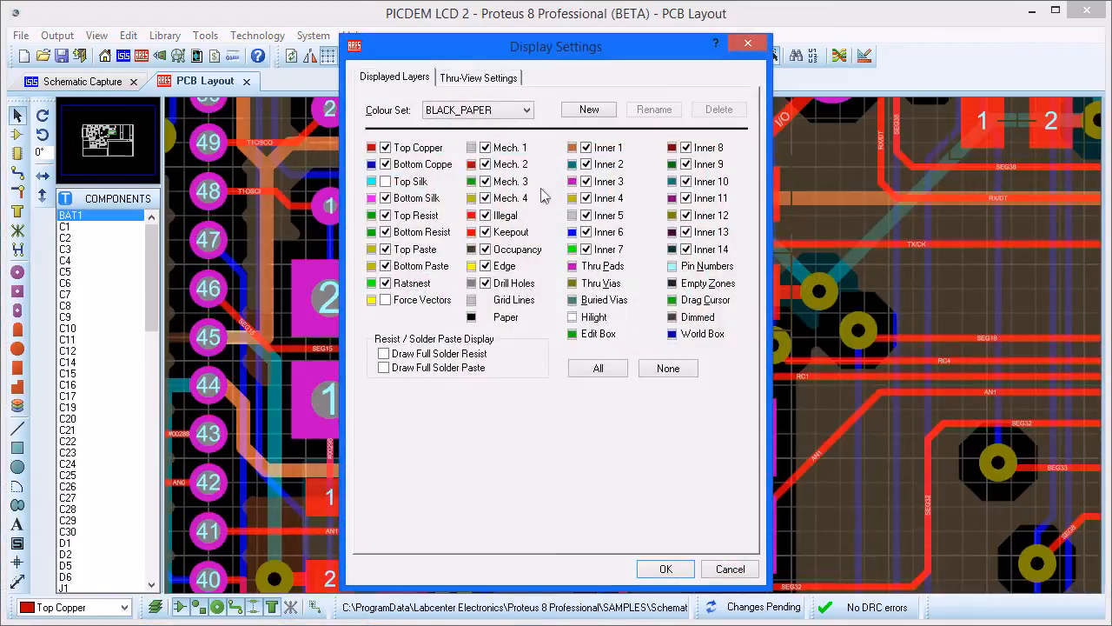
Move Display Settings aside and enable Draw Full Solder Resist and Draw Full Solder Paste.
{"action": "left_click_drag", "start_coordinate": [556, 47], "coordinate": [816, 41]}
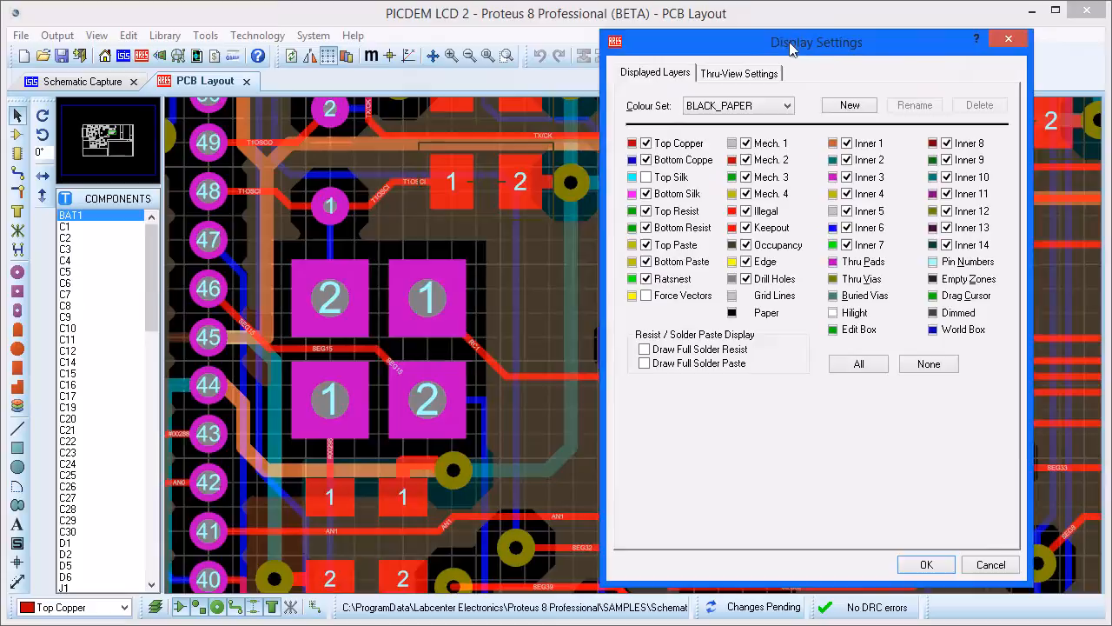
{"action": "left_click_drag", "start_coordinate": [816, 42], "coordinate": [862, 42]}
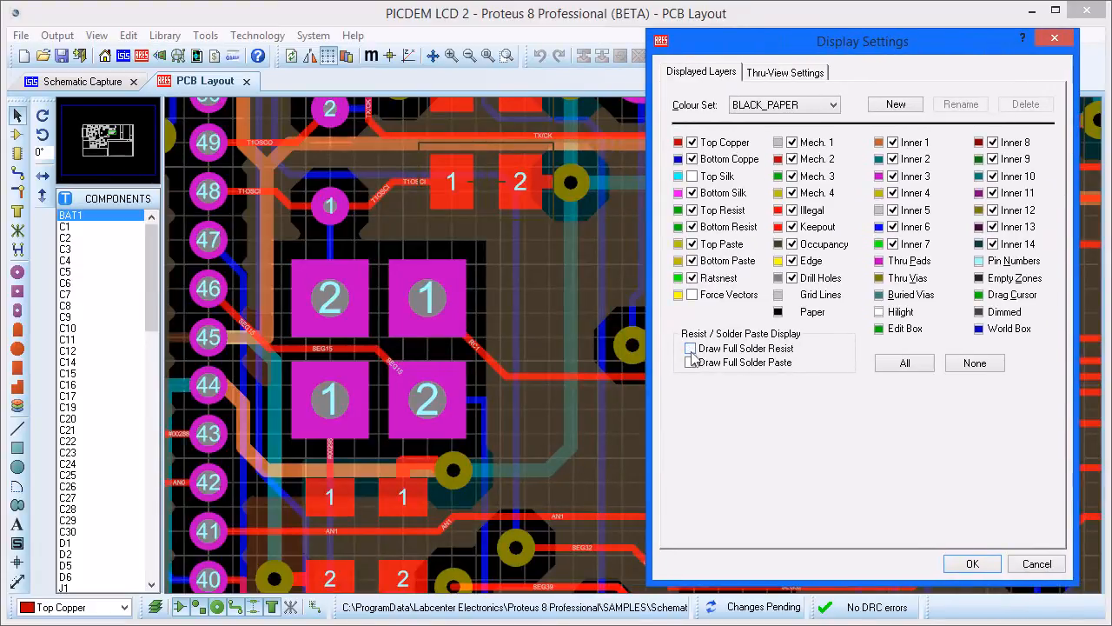
{"action": "left_click", "coordinate": [691, 347]}
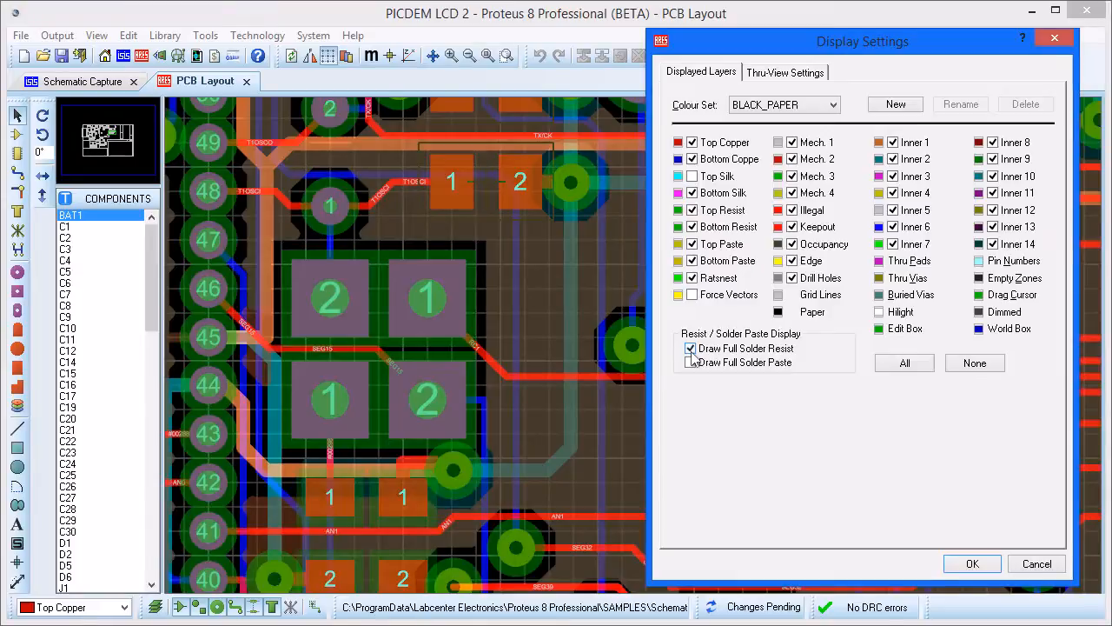
{"action": "left_click", "coordinate": [692, 363]}
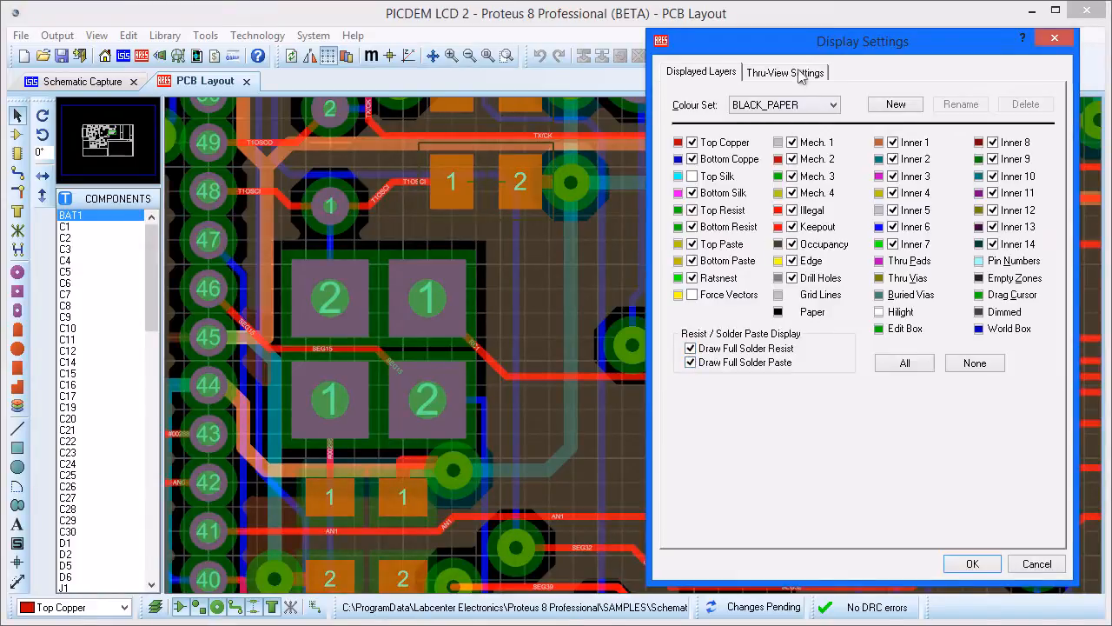
{"action": "left_click", "coordinate": [785, 72]}
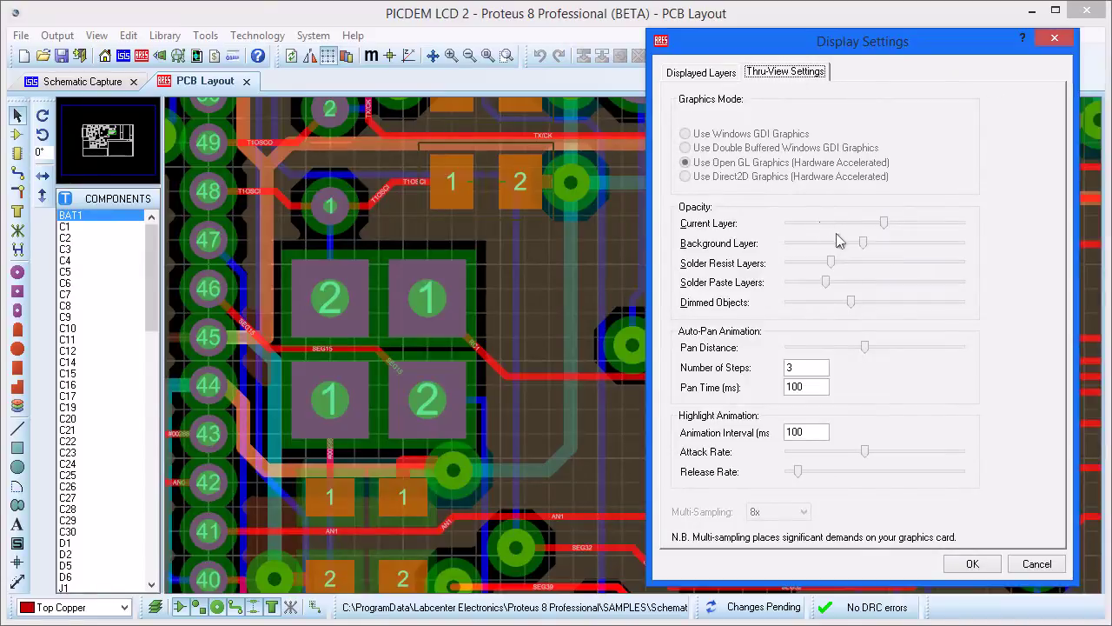
Adjust the current layer, solder paste and solder resist opacity sliders in Thru-View Settings.
{"action": "left_click_drag", "start_coordinate": [885, 223], "coordinate": [960, 223]}
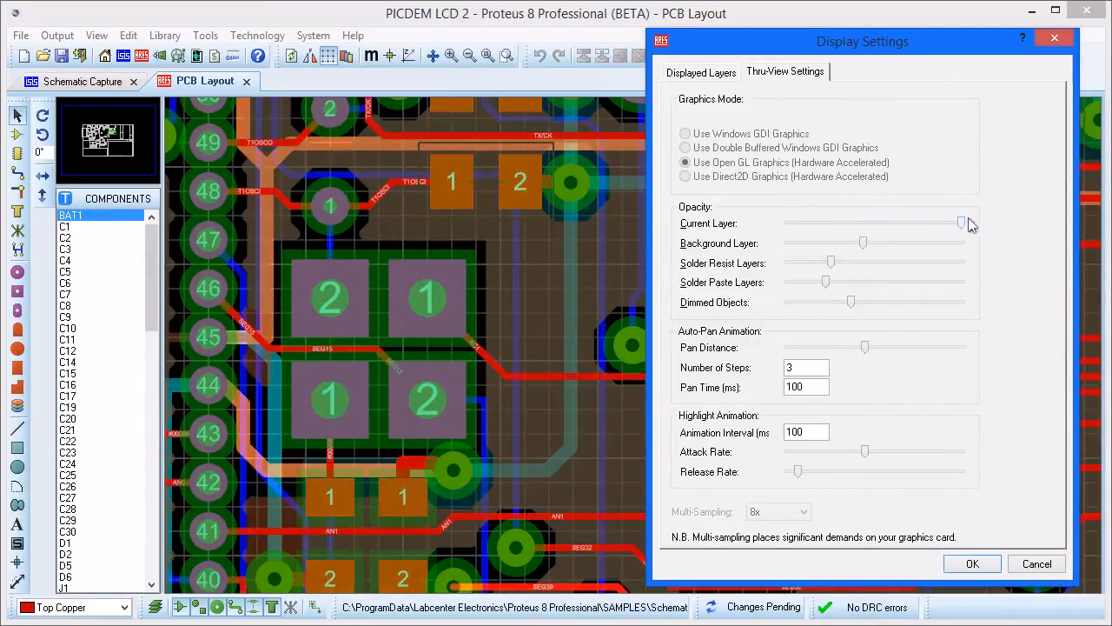
{"action": "left_click_drag", "start_coordinate": [960, 223], "coordinate": [882, 224]}
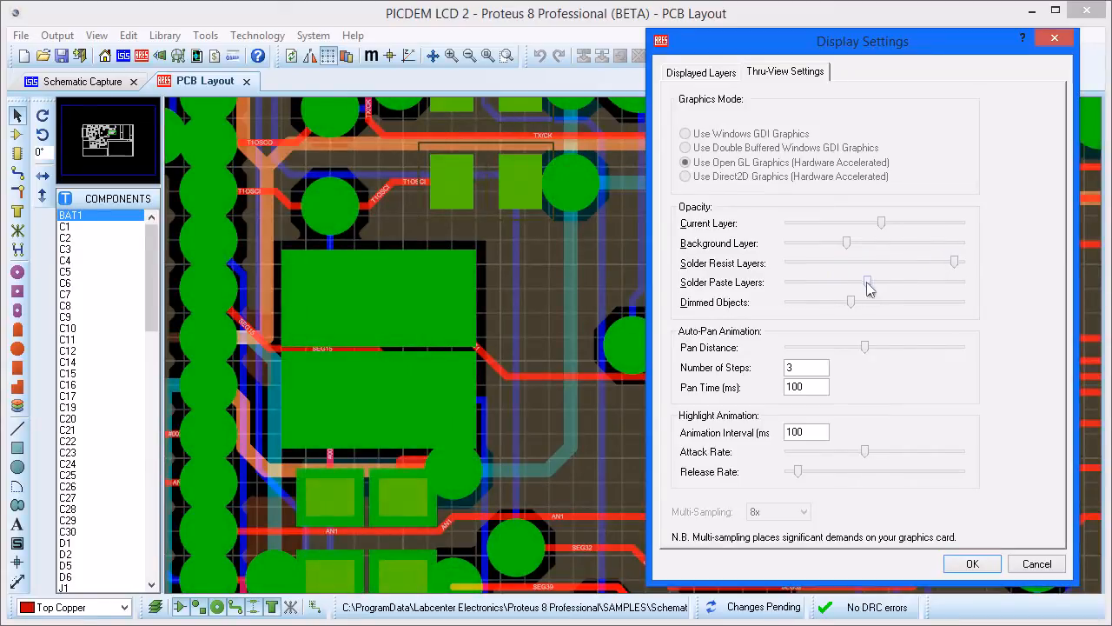
{"action": "left_click_drag", "start_coordinate": [867, 280], "coordinate": [830, 281]}
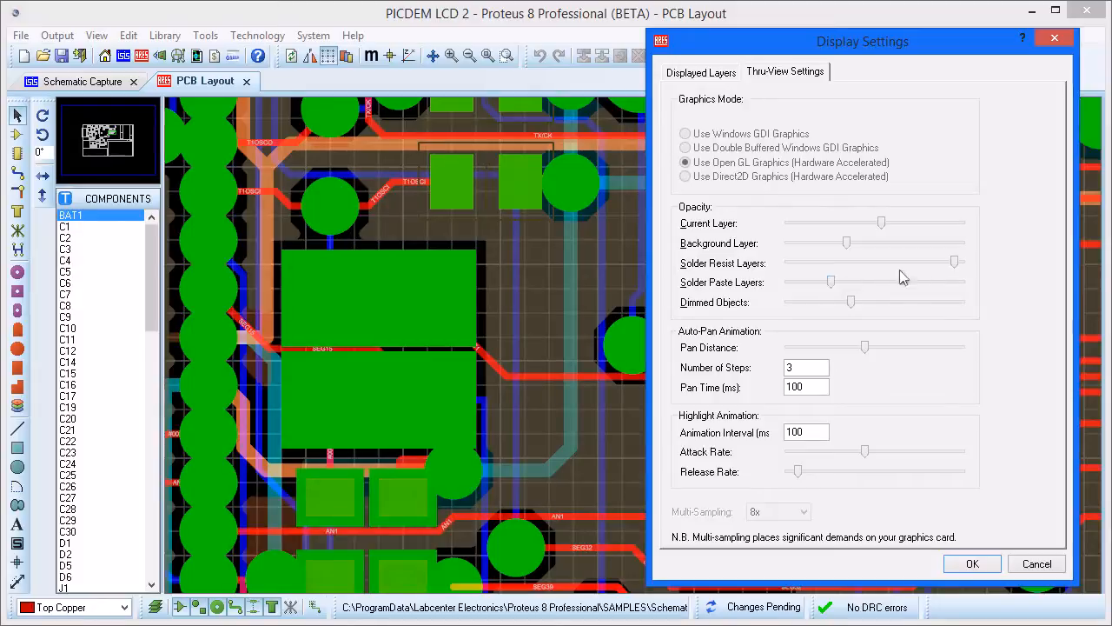
{"action": "left_click_drag", "start_coordinate": [956, 262], "coordinate": [838, 261]}
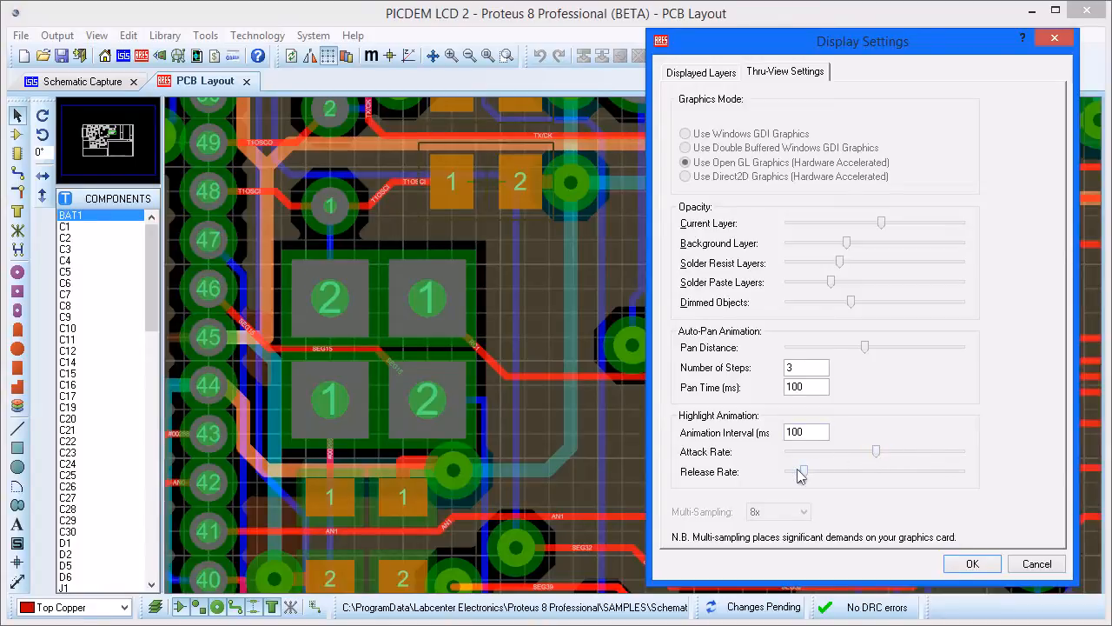
{"action": "mouse_move", "coordinate": [973, 556]}
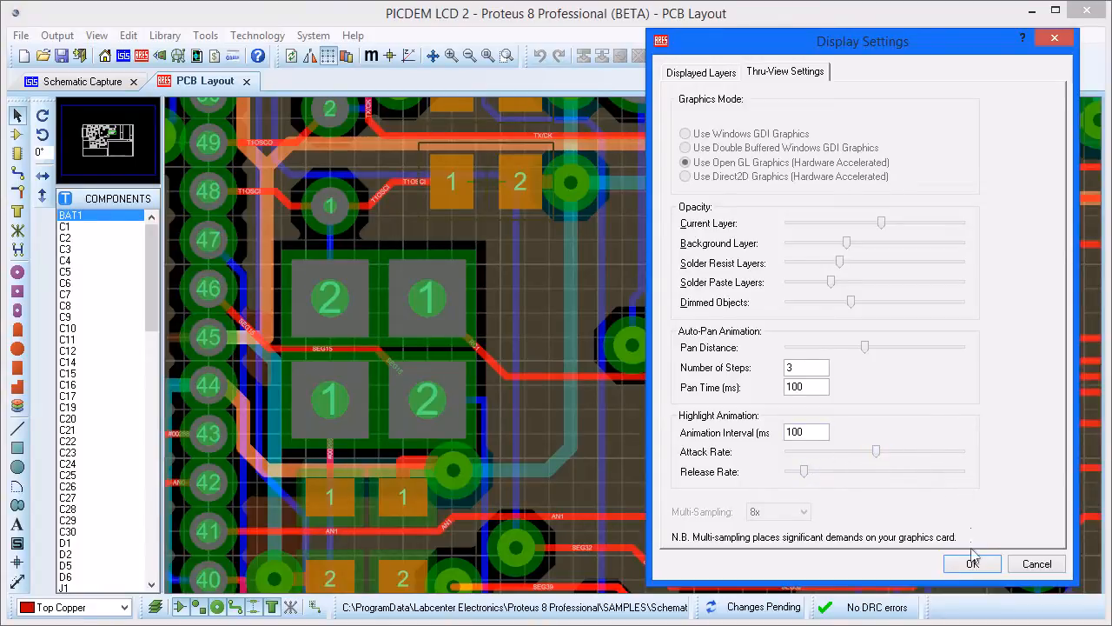
Apply the display settings and switch to the Schematic Capture tab.
{"action": "left_click", "coordinate": [971, 563]}
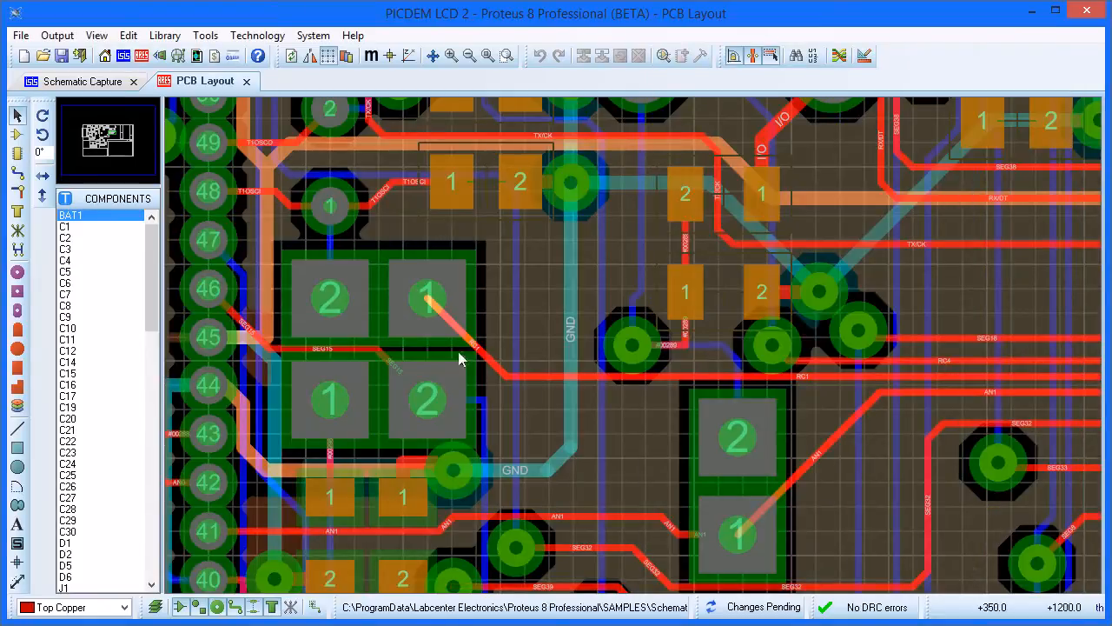
{"action": "left_click", "coordinate": [79, 81]}
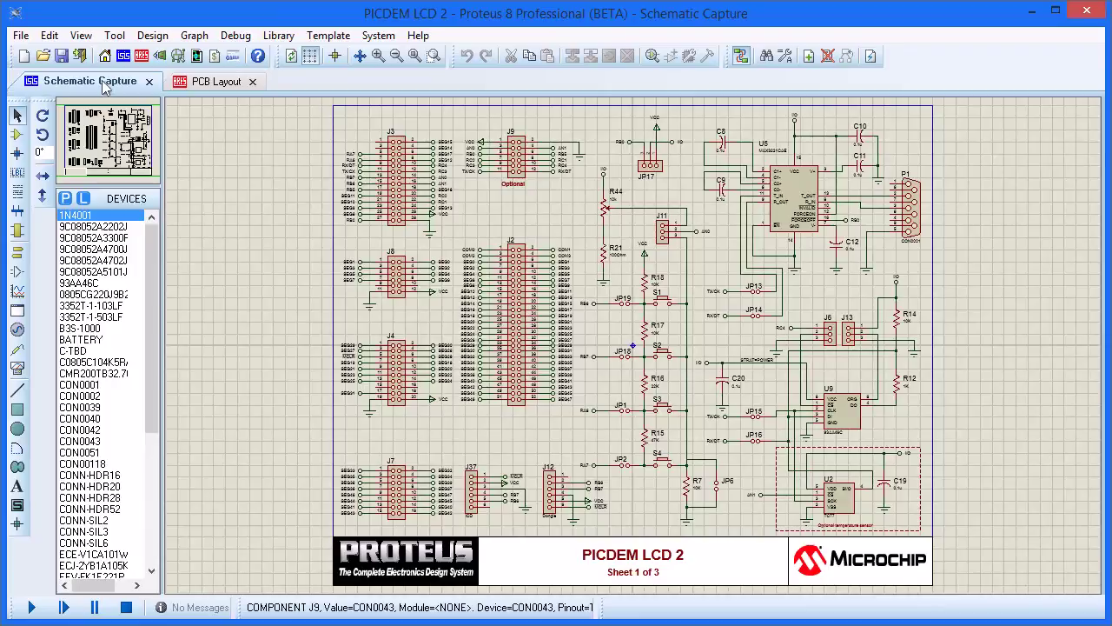
Open System > Set Display Options in Schematic Capture.
{"action": "left_click", "coordinate": [378, 35]}
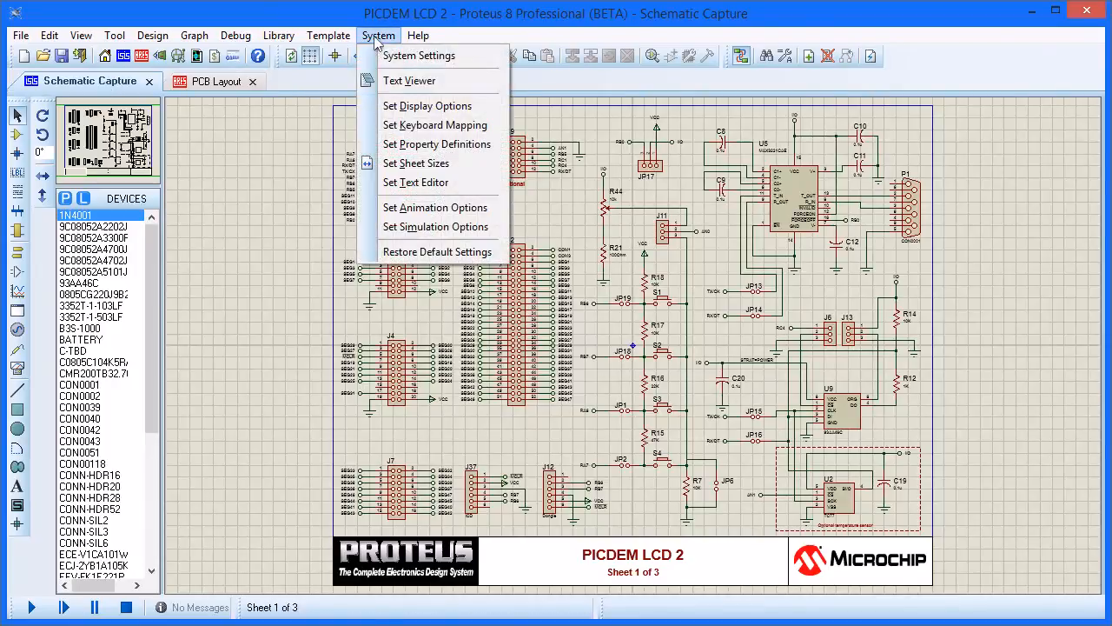
{"action": "left_click", "coordinate": [427, 105]}
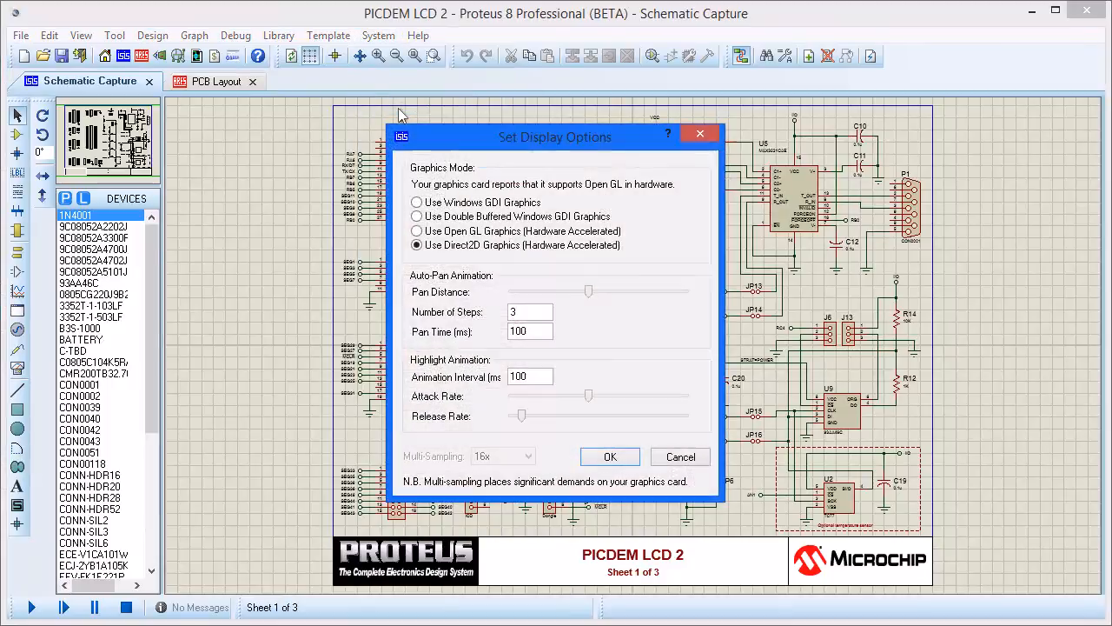
{"action": "mouse_move", "coordinate": [500, 231]}
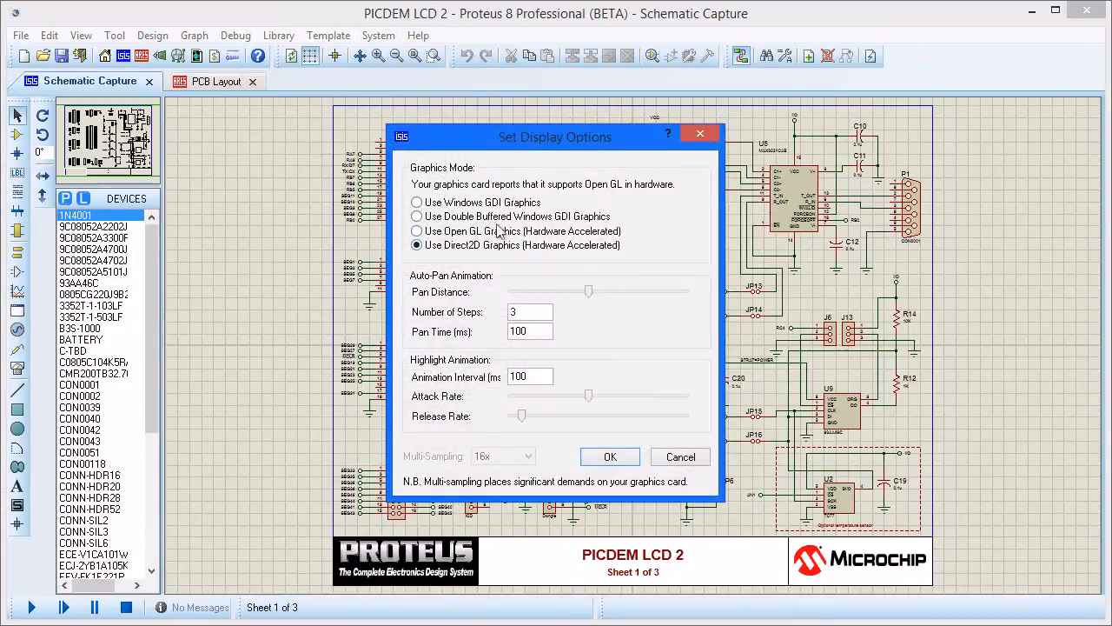